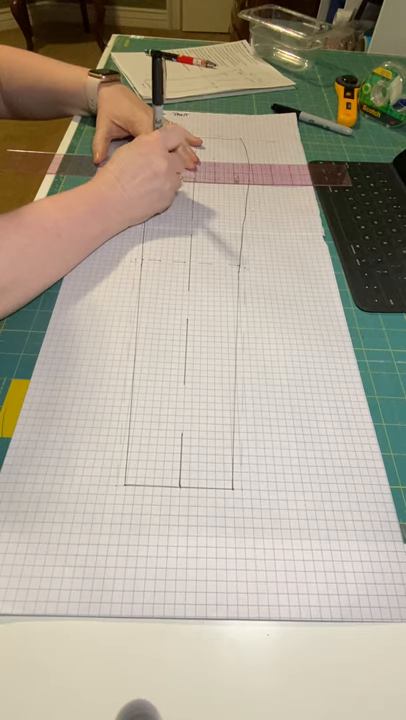
mouse_move(150, 150)
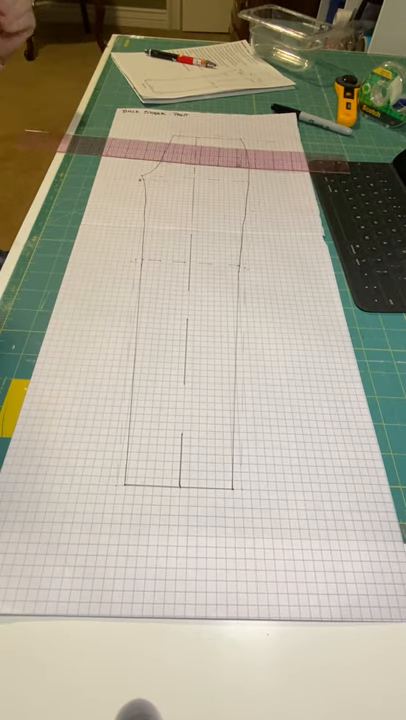